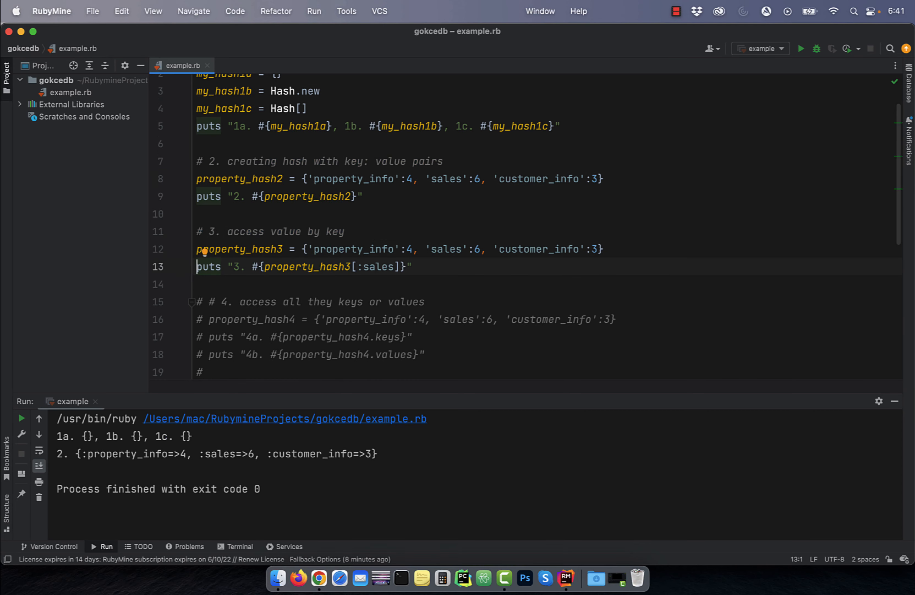
Scroll down example.rb to view the commented hash example sections
scroll("down", 3)
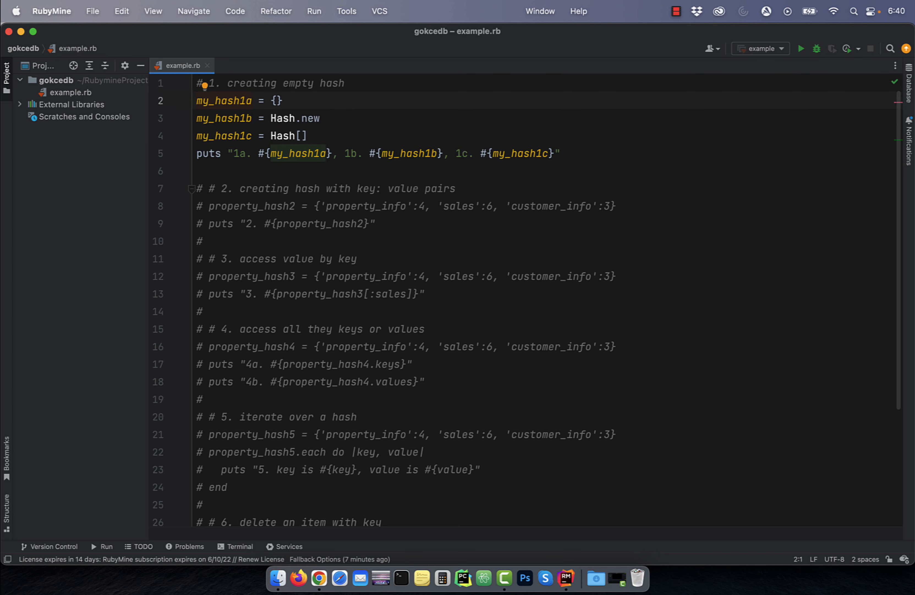
Uncomment sections 2 and 3 (hash with pairs, access by key) and rerun example.rb
left_click(197, 118)
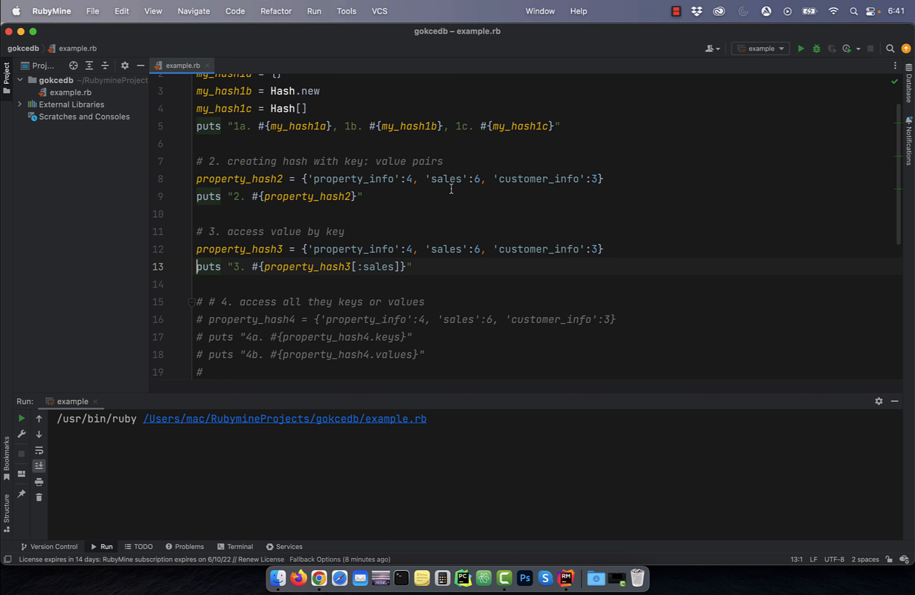
Uncomment the section 4 keys-and-values lines with Cmd+/
left_click(800, 48)
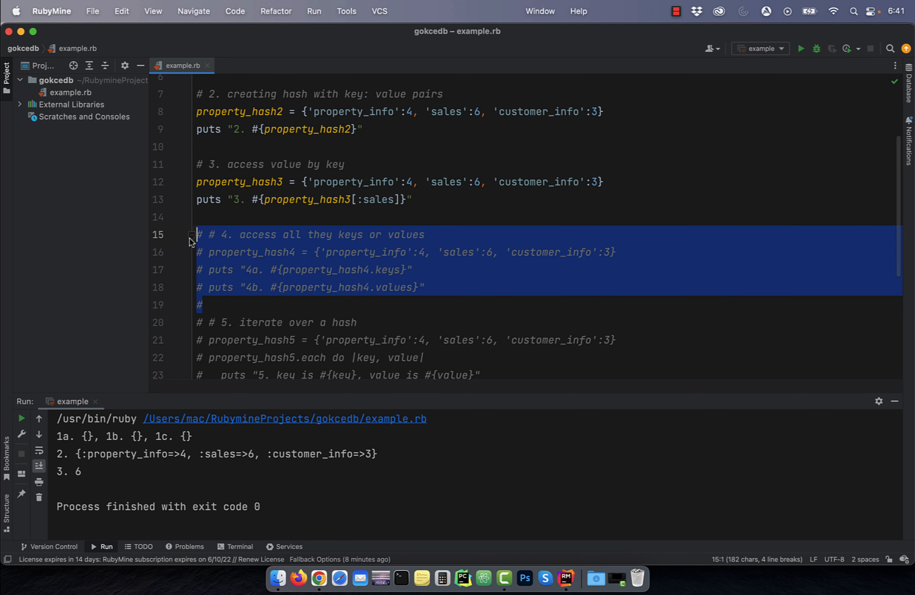
key("cmd+/")
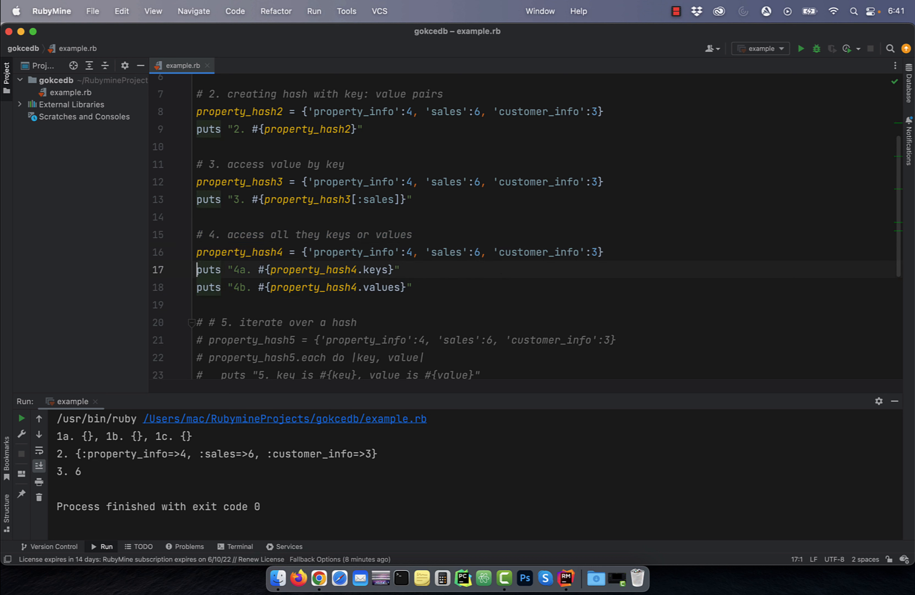
mouse_move(803, 64)
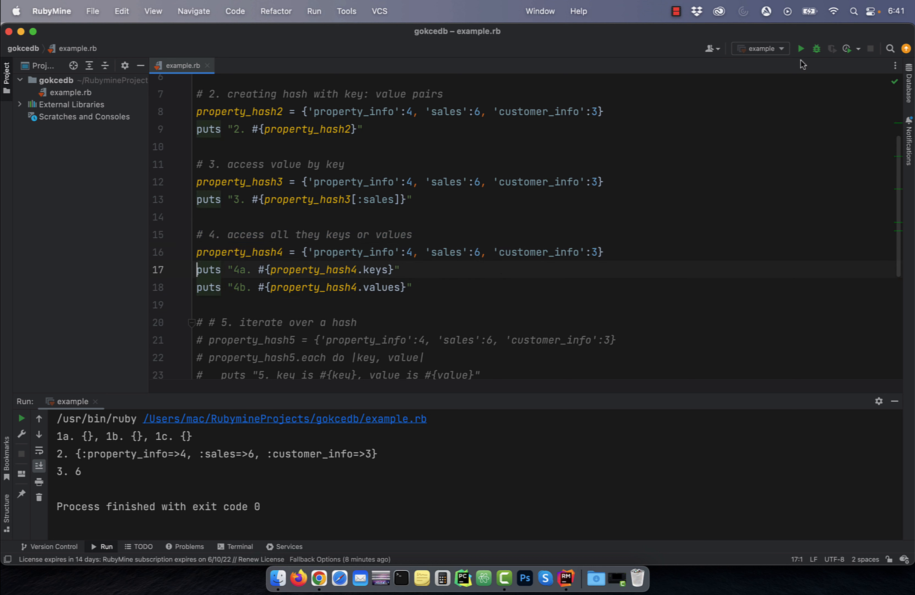
Scroll down to the section 5 iterate-over-a-hash example
scroll("down", 3)
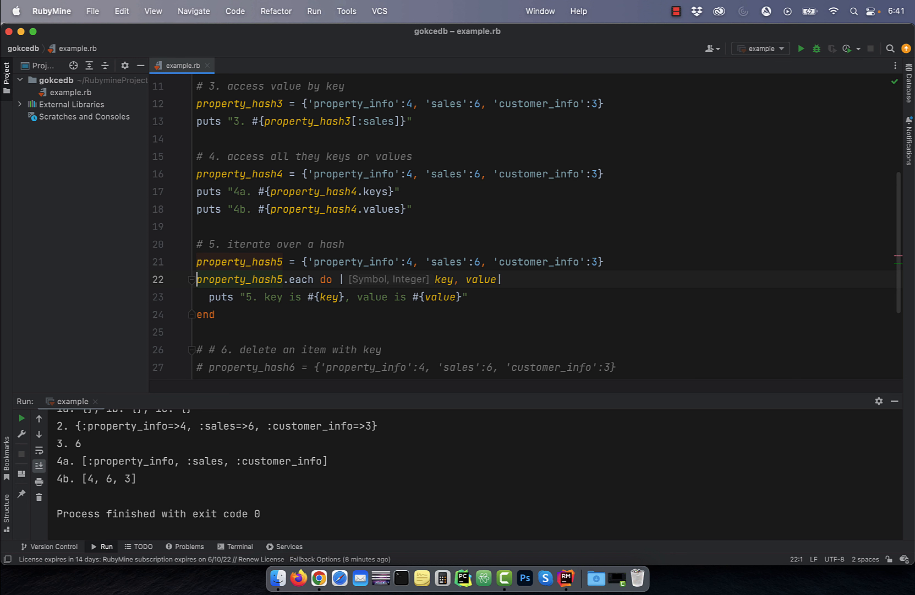
Run example.rb for section 5's key-value lines, then again for section 6's delete of sales
left_click(801, 48)
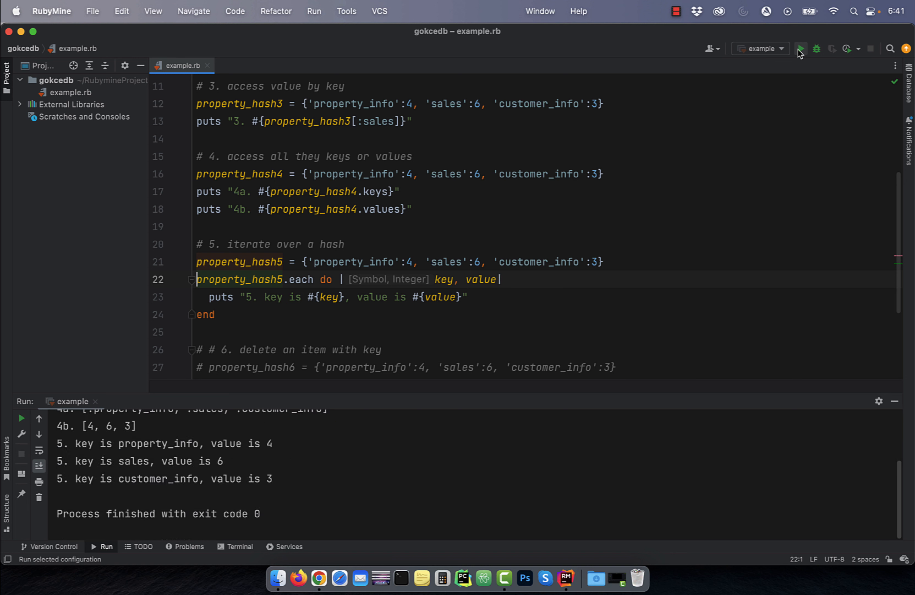
mouse_move(220, 297)
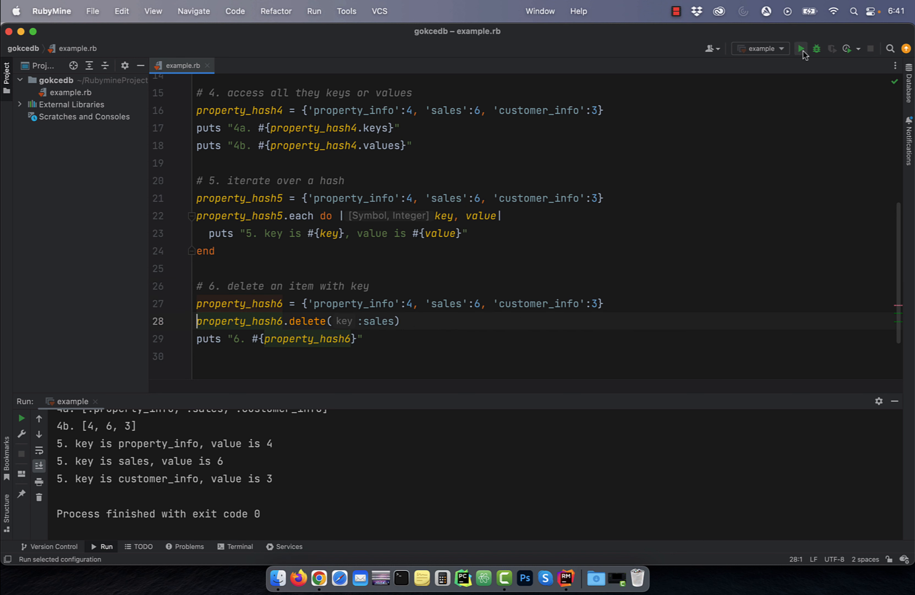
left_click(802, 49)
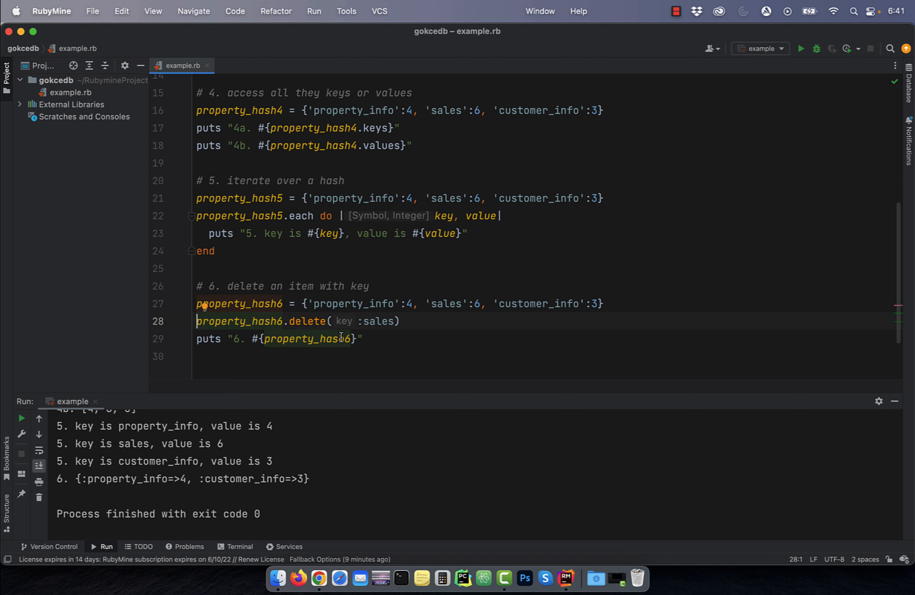